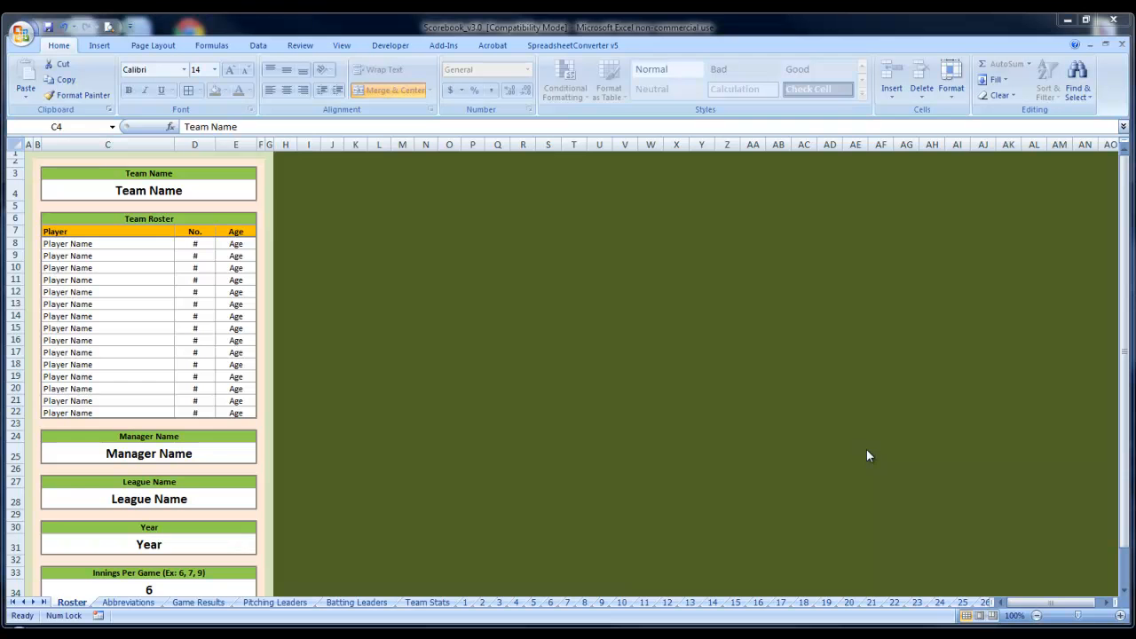
pyautogui.moveTo(634, 476)
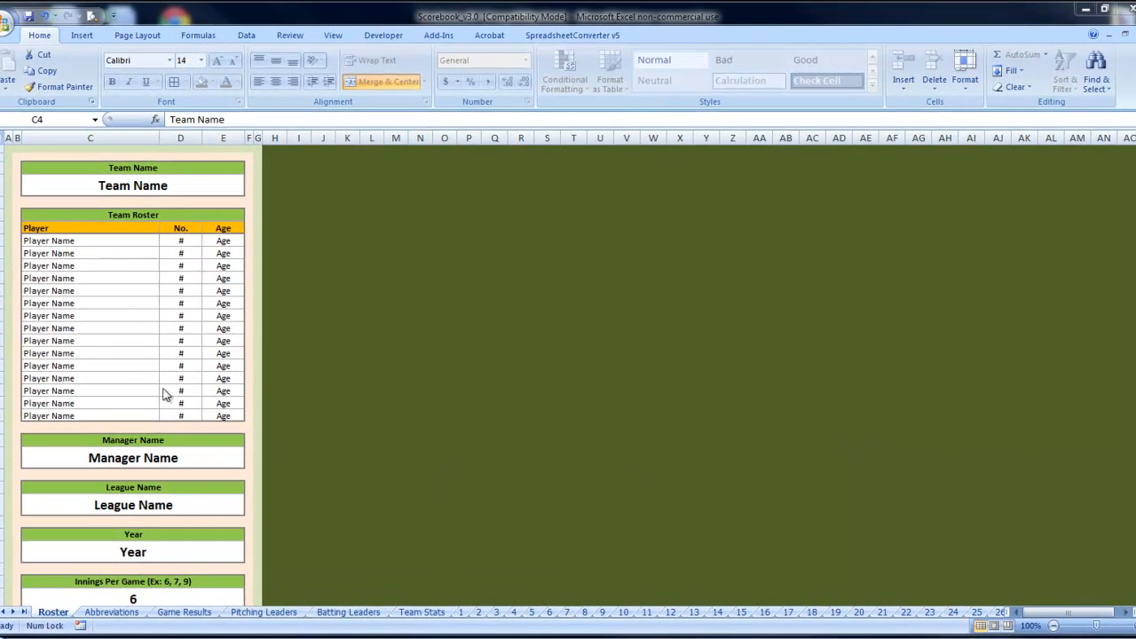
# Switch to the 2011_Yankees workbook showing the filled-in game 1 sheet
pyautogui.click(348, 613)
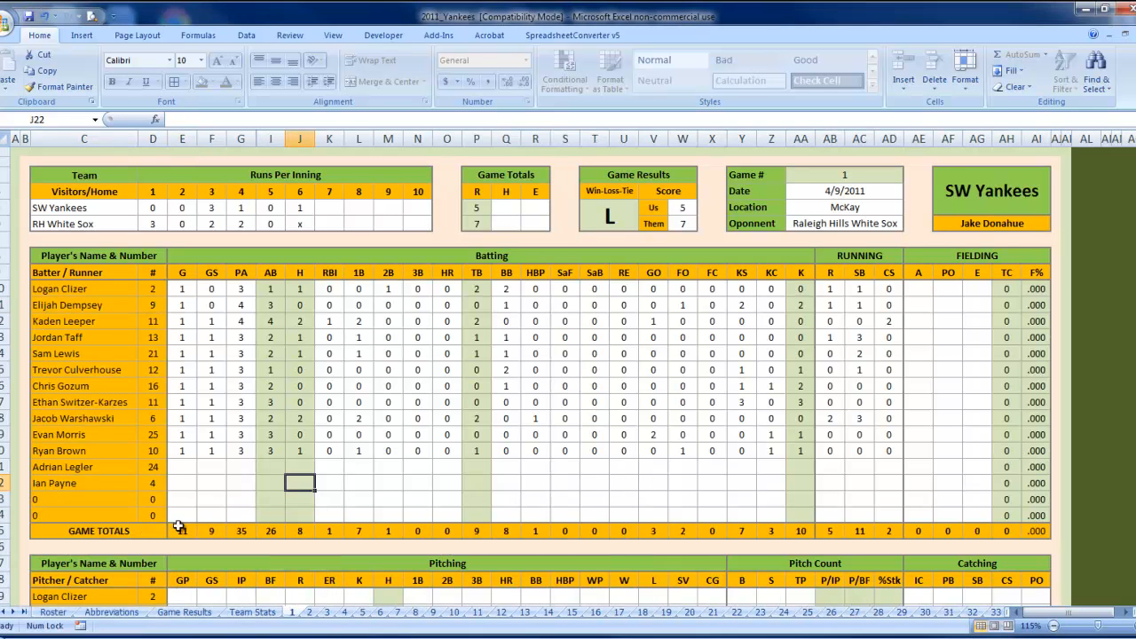
# Select the batters' game 1 stats block in 2011_Yankees and move to the Scorebook v3.0 workbook
pyautogui.moveTo(182, 289); pyautogui.dragTo(895, 462)
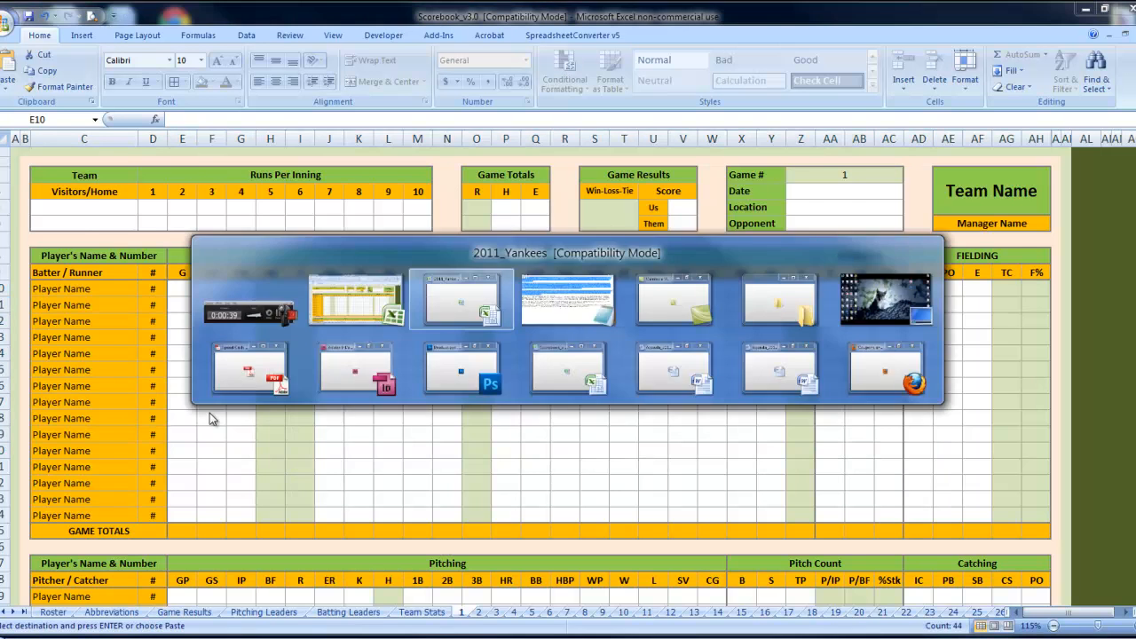
pyautogui.click(461, 299)
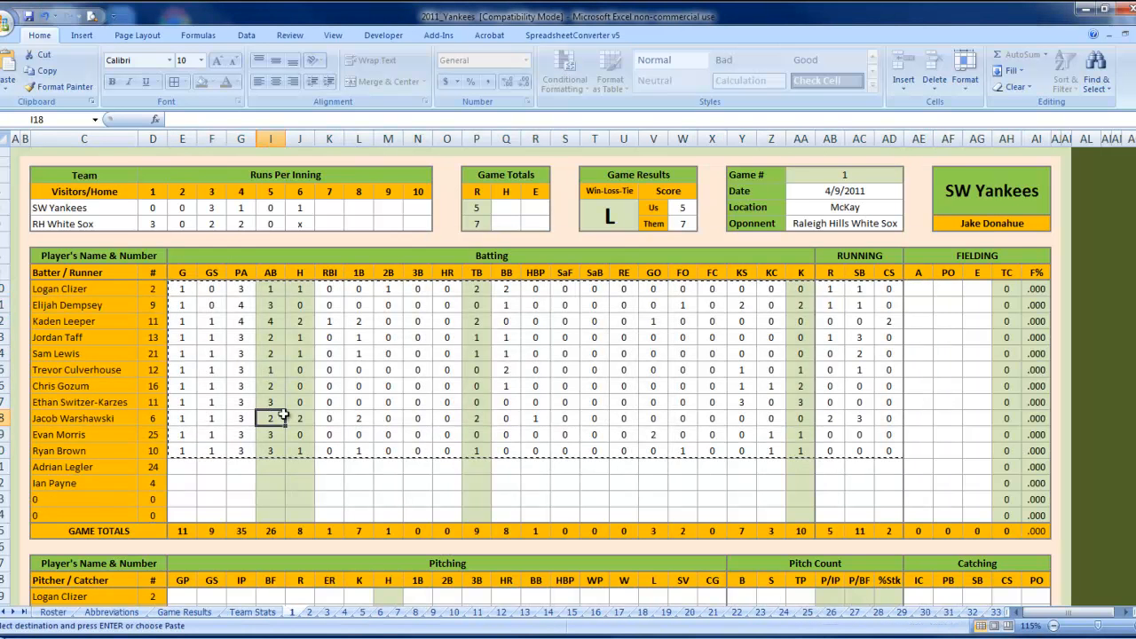
pyautogui.click(182, 288)
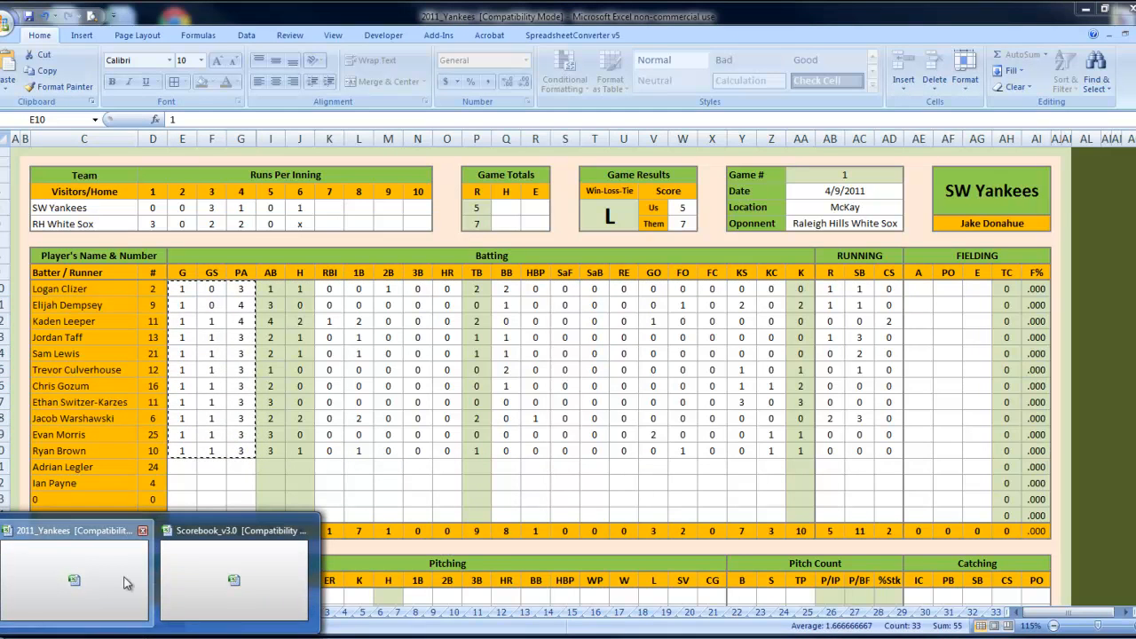
pyautogui.click(235, 568)
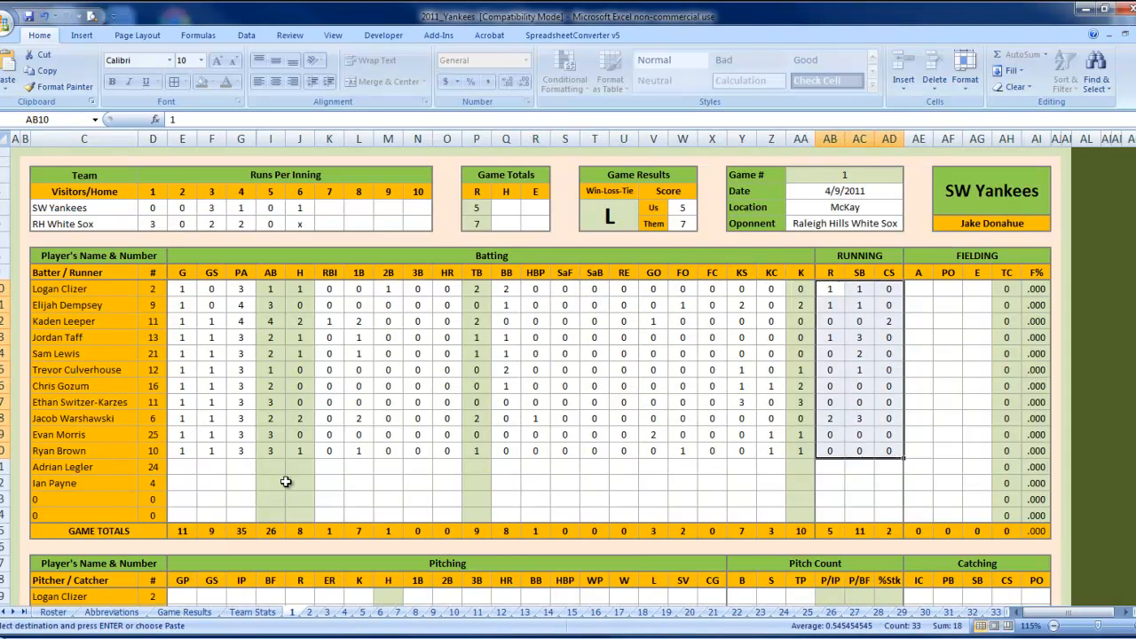
# Paste the R, SB and CS running stats into Scorebook v3.0's RUNNING columns
pyautogui.click(182, 317)
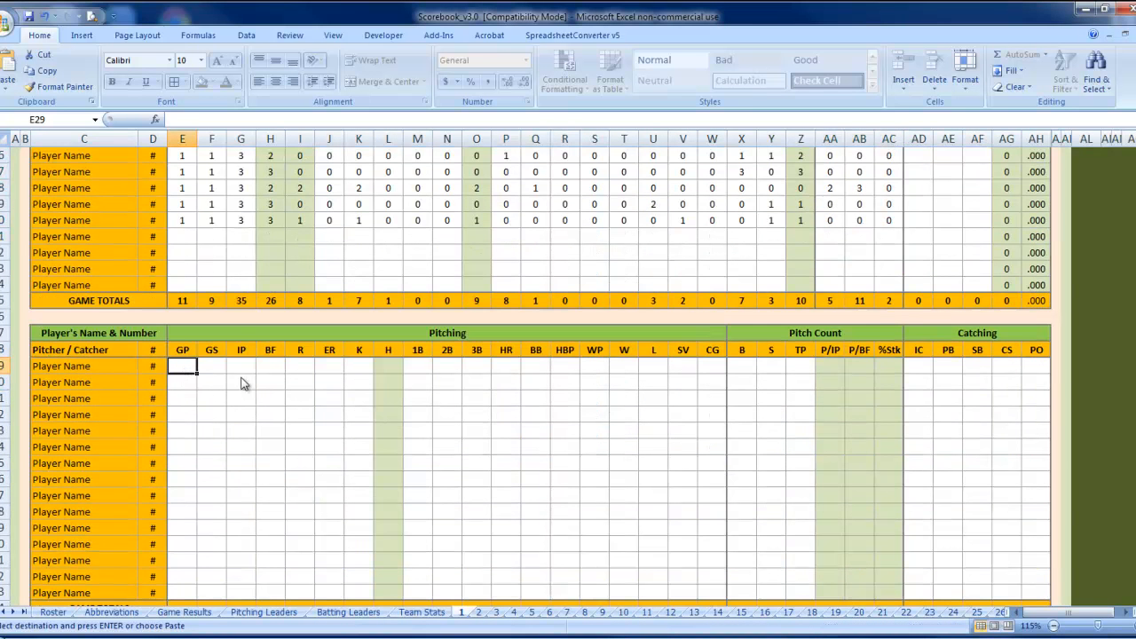
pyautogui.moveTo(182, 367); pyautogui.dragTo(388, 502)
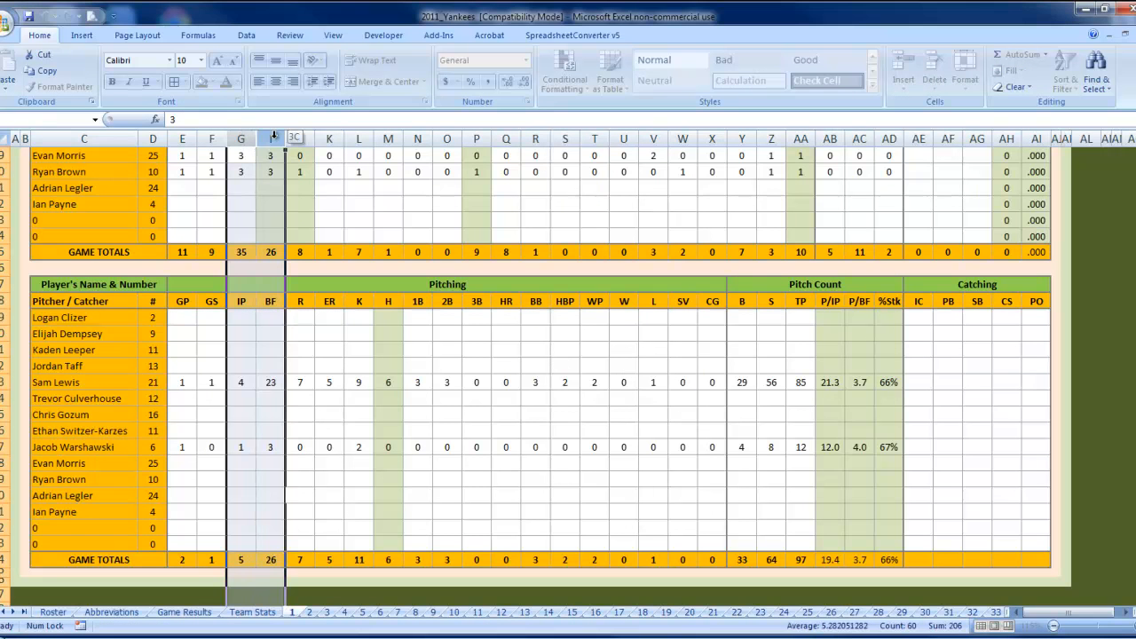
# Copy the pitchers' GP, GS and IP figures (E29:G37) from 2011_Yankees
pyautogui.click(241, 340)
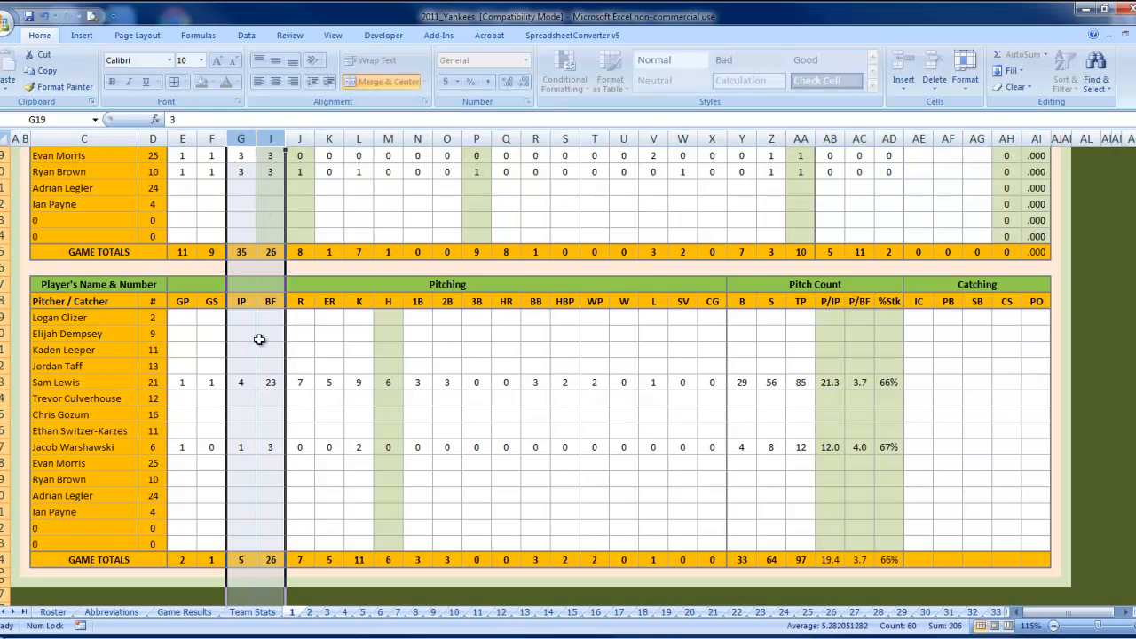
pyautogui.click(269, 333)
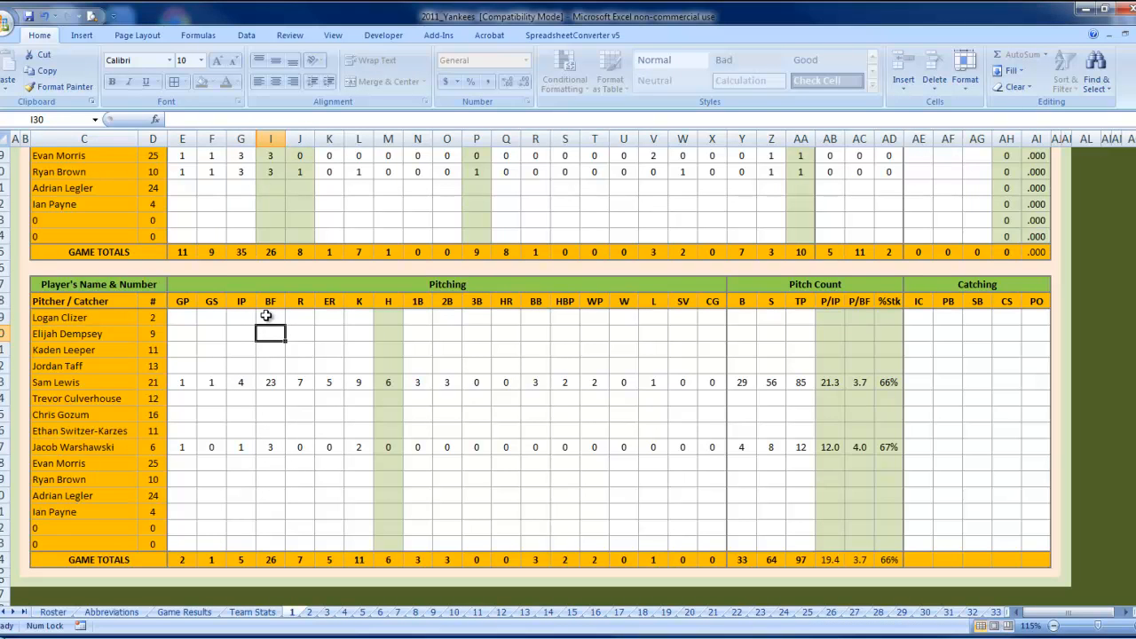
pyautogui.click(182, 382)
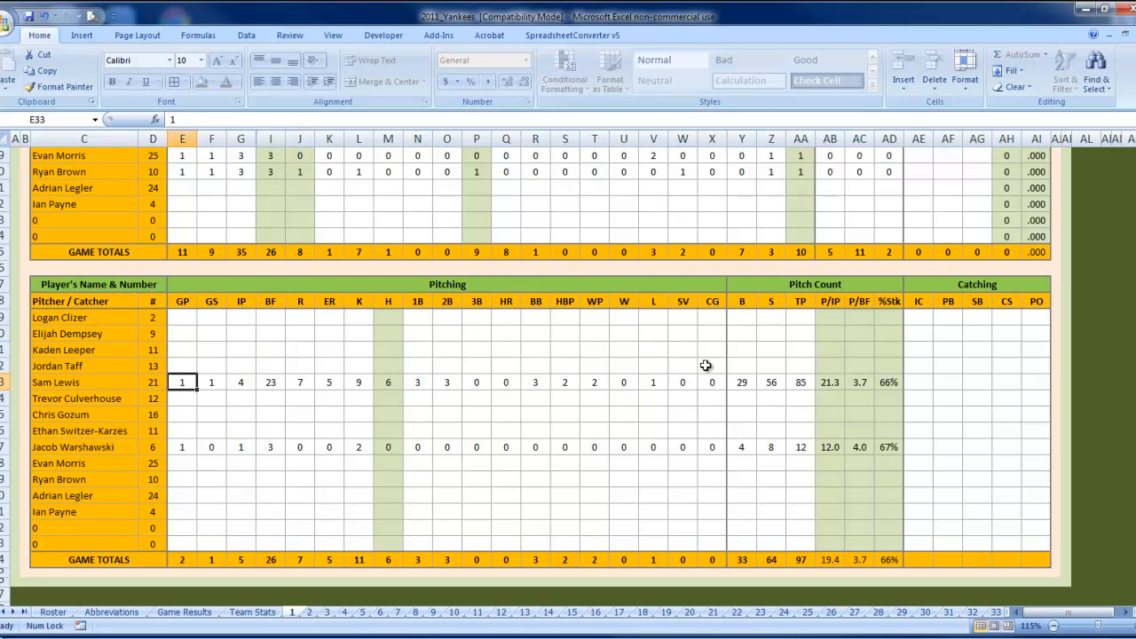
pyautogui.moveTo(166, 323)
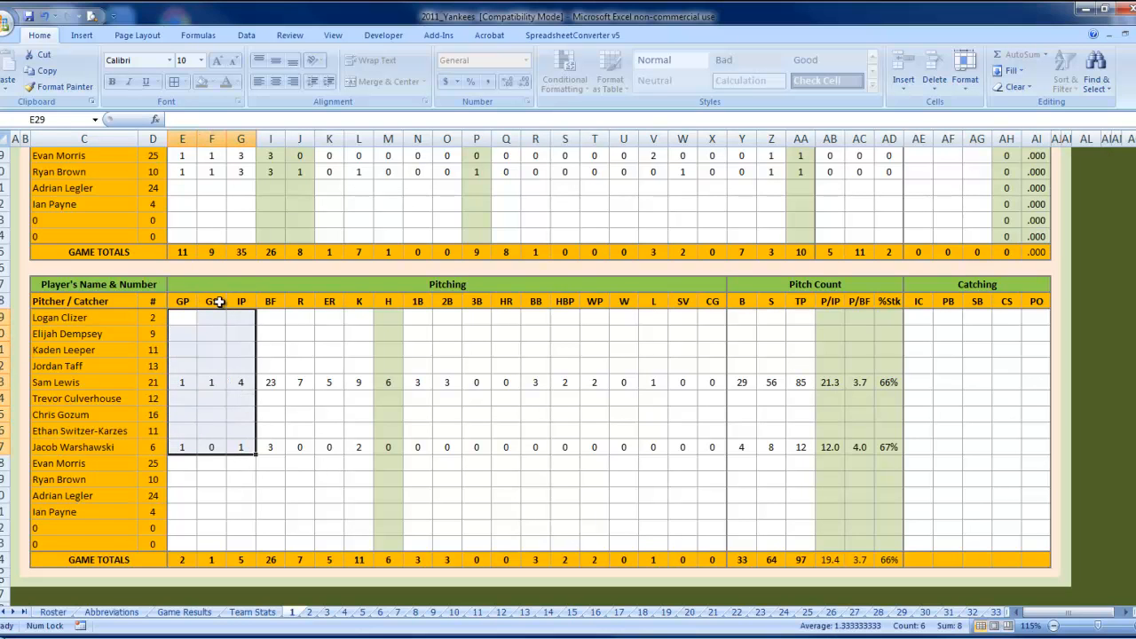
pyautogui.press('ctrl+c')
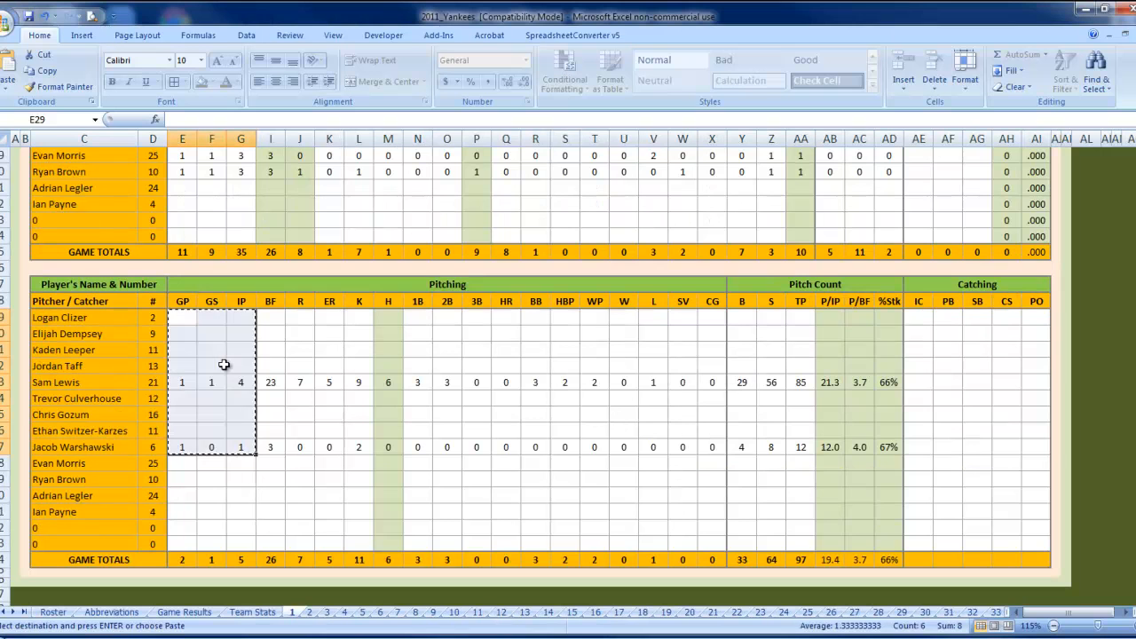
pyautogui.click(271, 317)
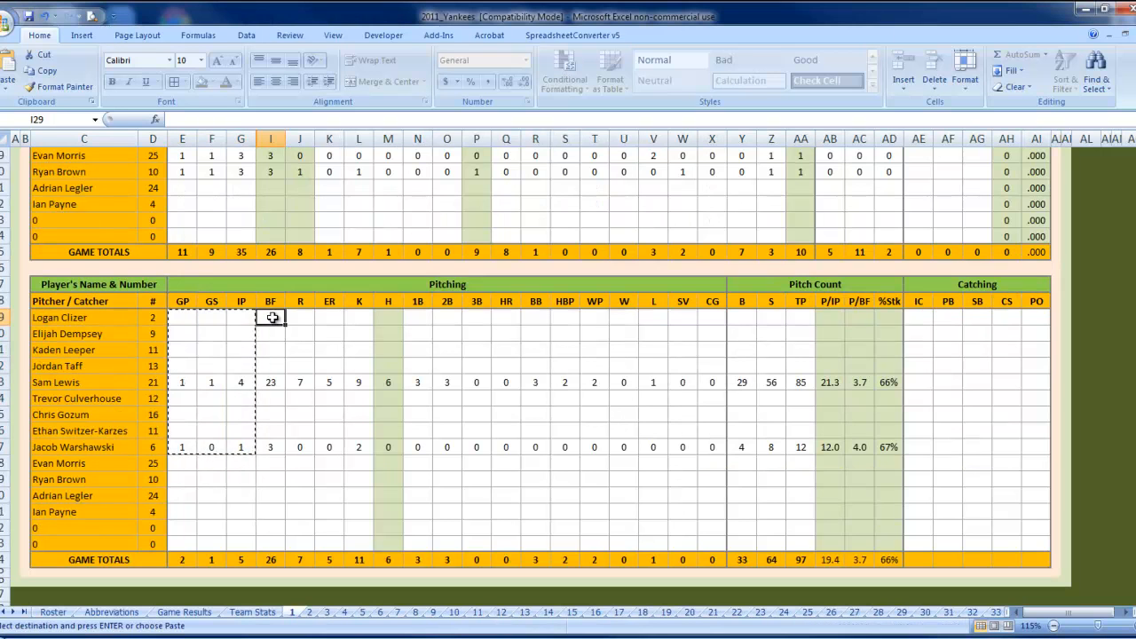
# Paste both pitchers' lines into Scorebook v3.0 from E29 and select the E29:K42 block to check
pyautogui.moveTo(271, 318); pyautogui.dragTo(359, 333)
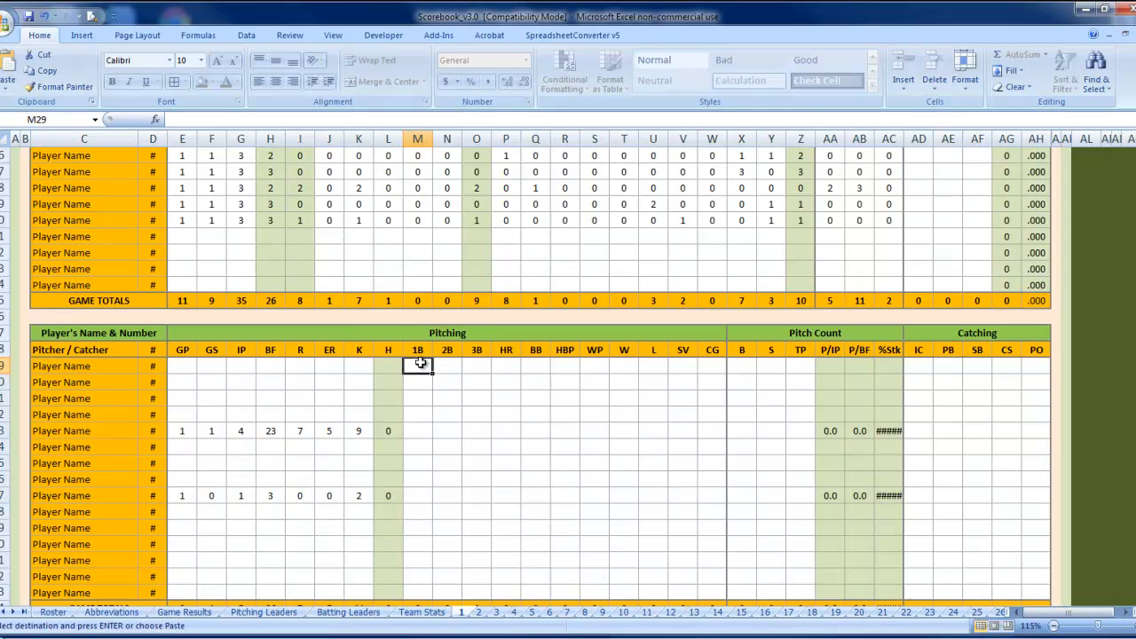
pyautogui.click(447, 366)
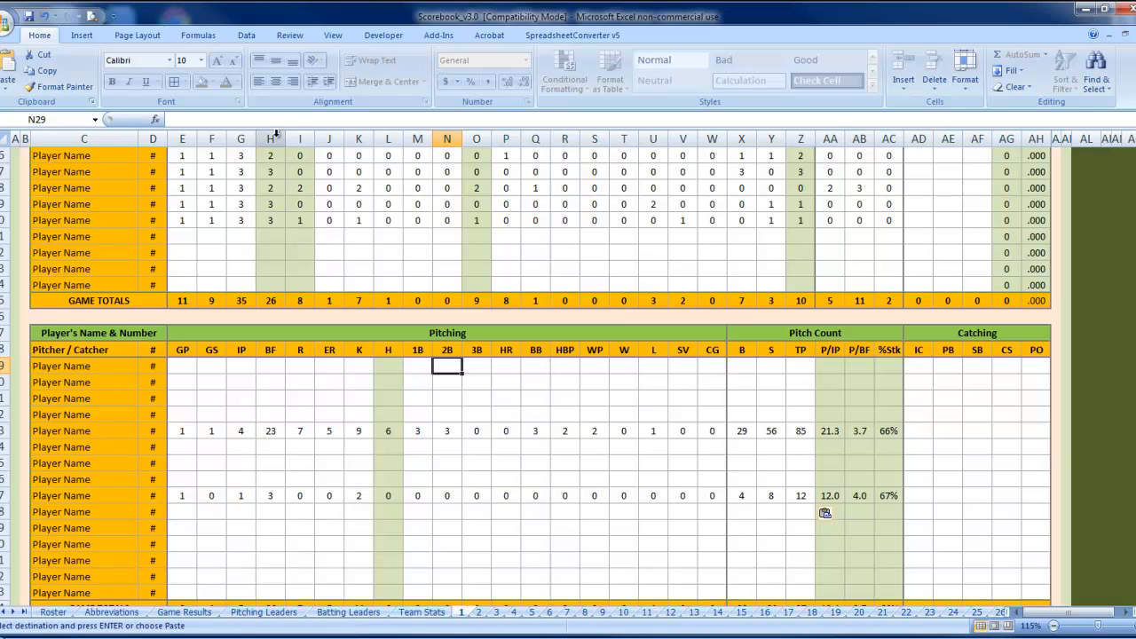
pyautogui.click(271, 138)
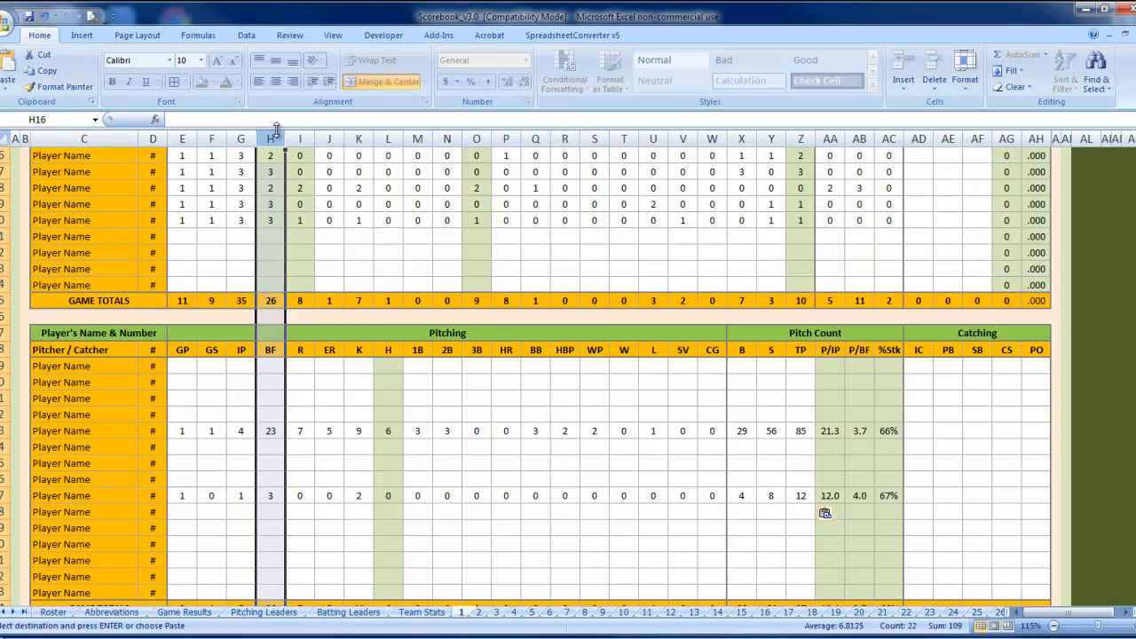
pyautogui.click(182, 365)
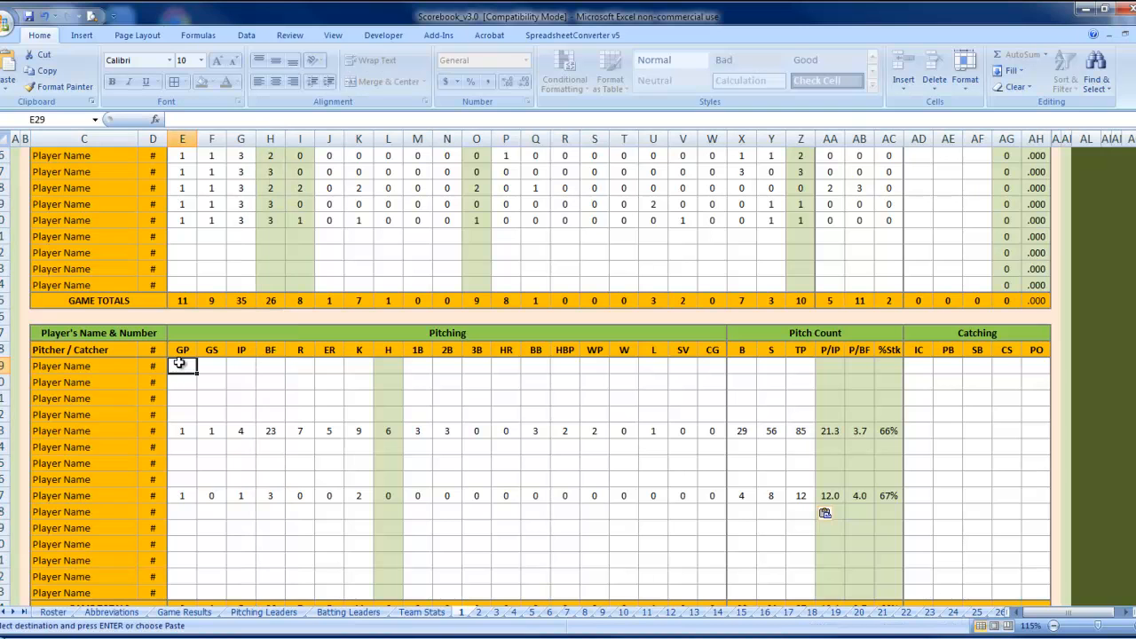
pyautogui.moveTo(182, 364); pyautogui.dragTo(367, 590)
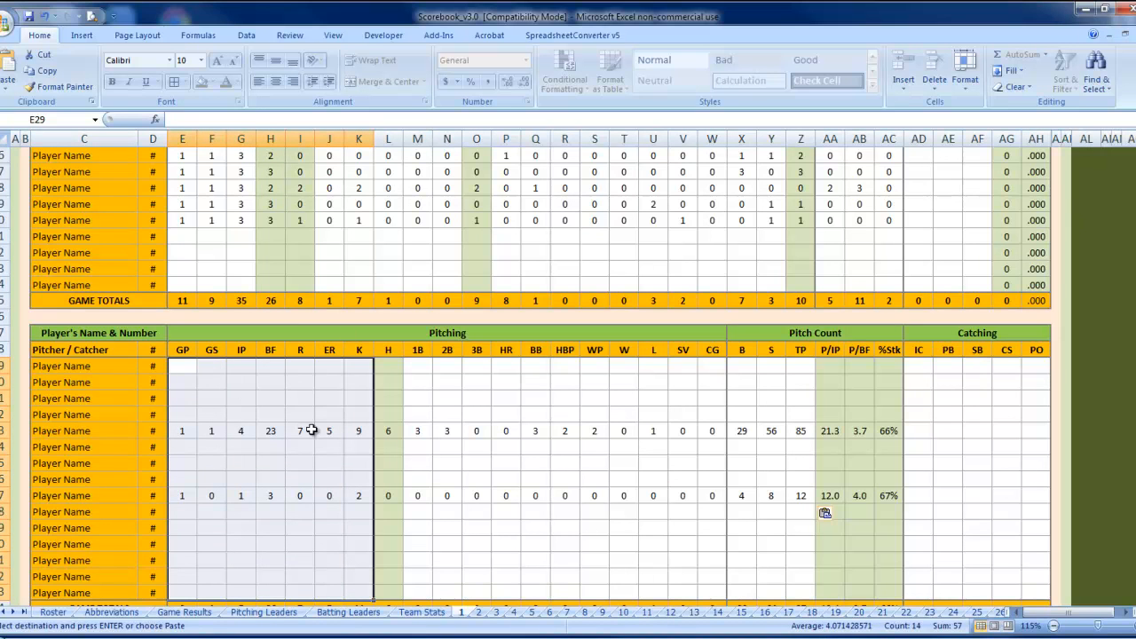
# Select the game 1 header cells: runs for innings 5 and 6, visitors' hits, SW Yankees' score 5 and date 4/9/2011
pyautogui.scroll(3)
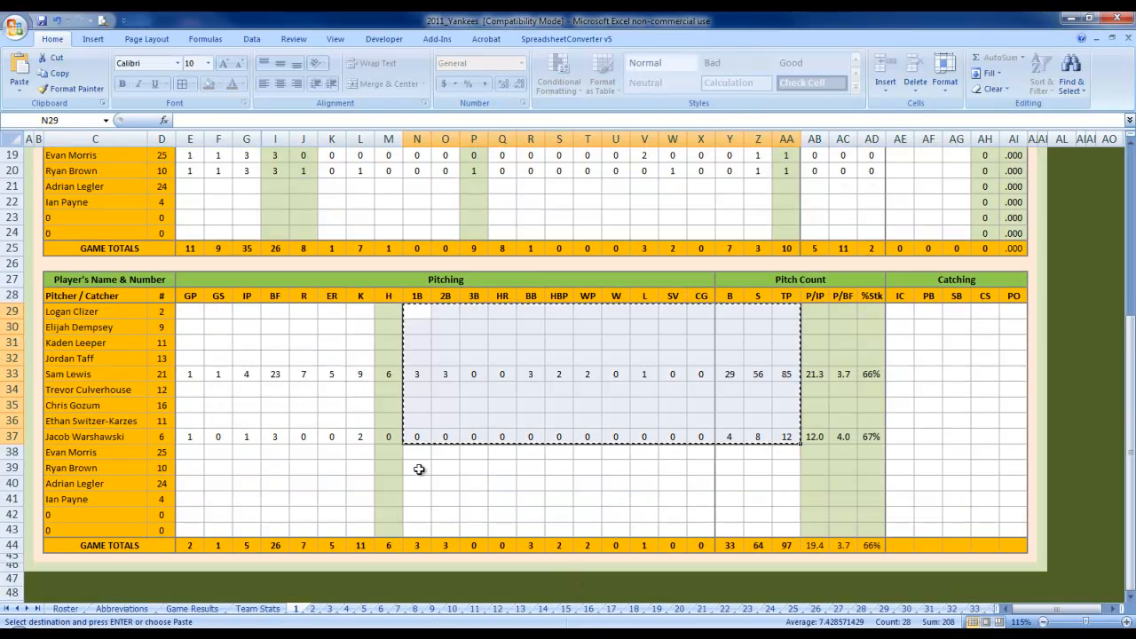
pyautogui.scroll(3)
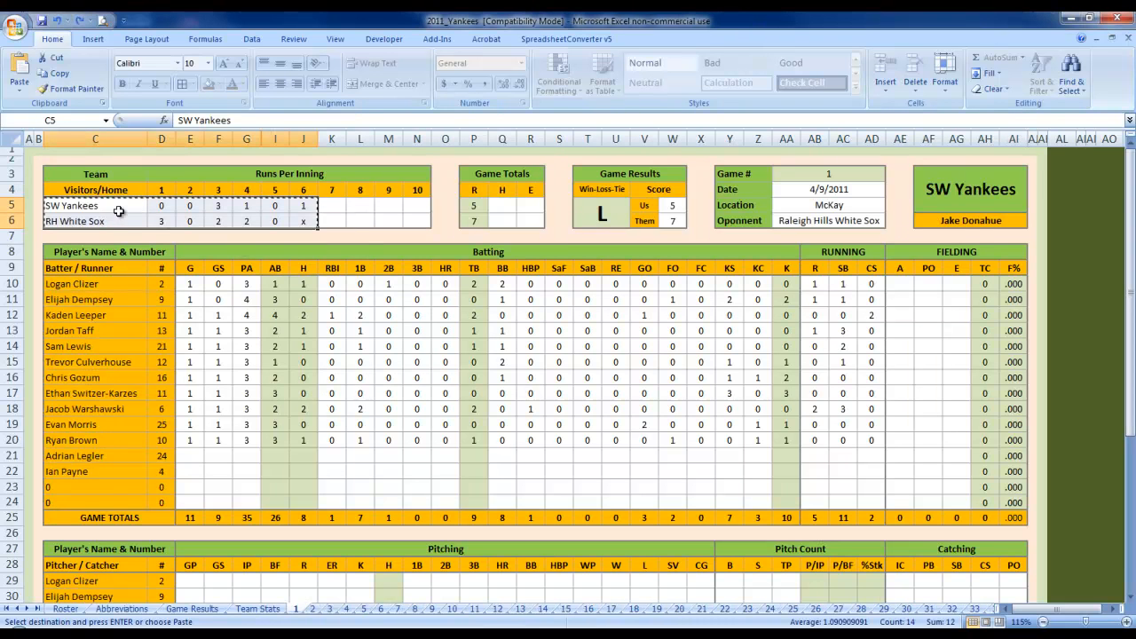
pyautogui.moveTo(95, 205); pyautogui.dragTo(246, 205)
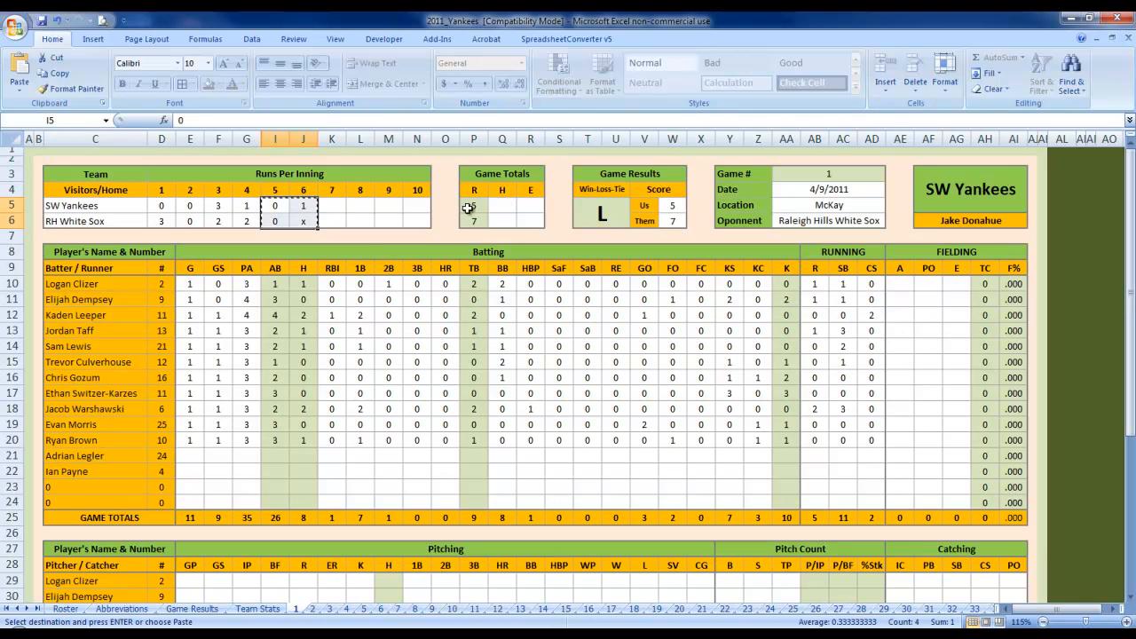
pyautogui.click(509, 211)
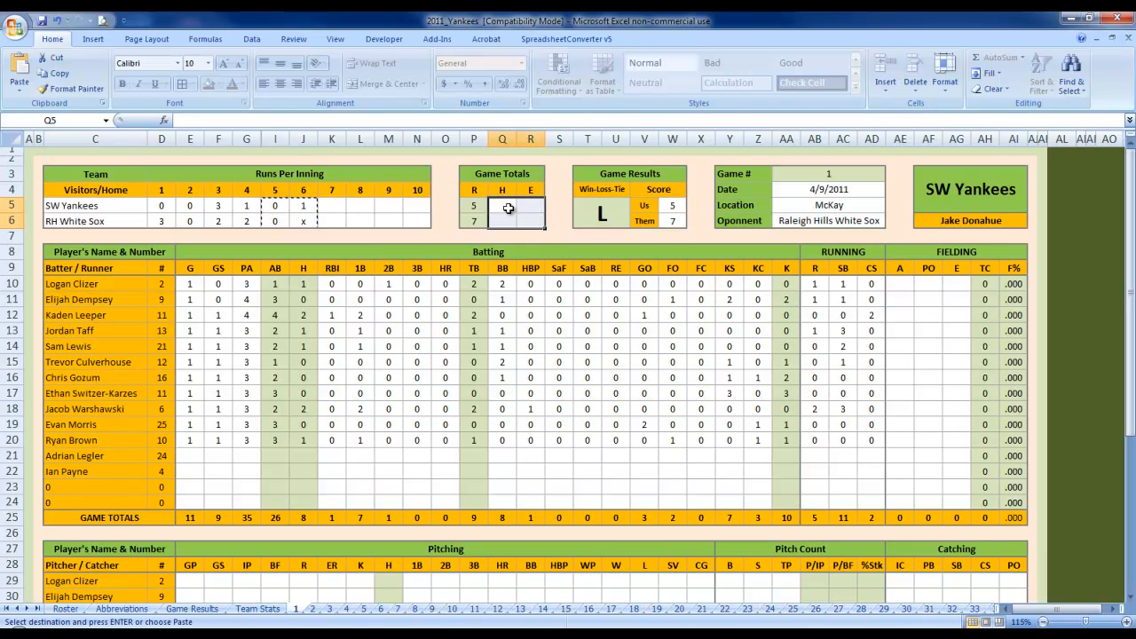
pyautogui.click(672, 220)
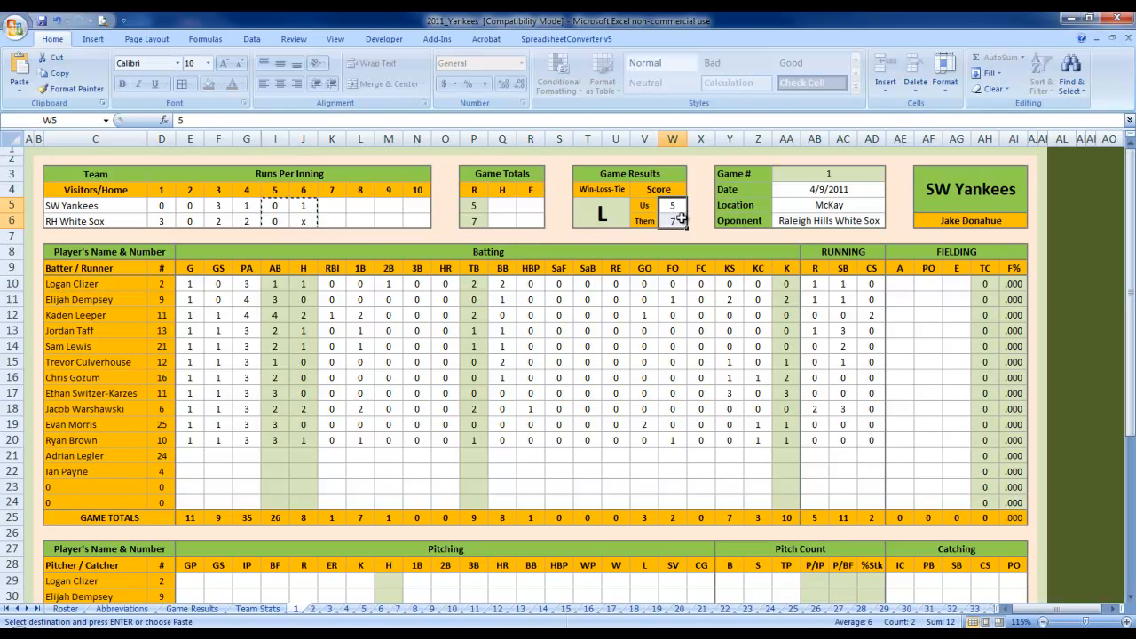
pyautogui.click(828, 189)
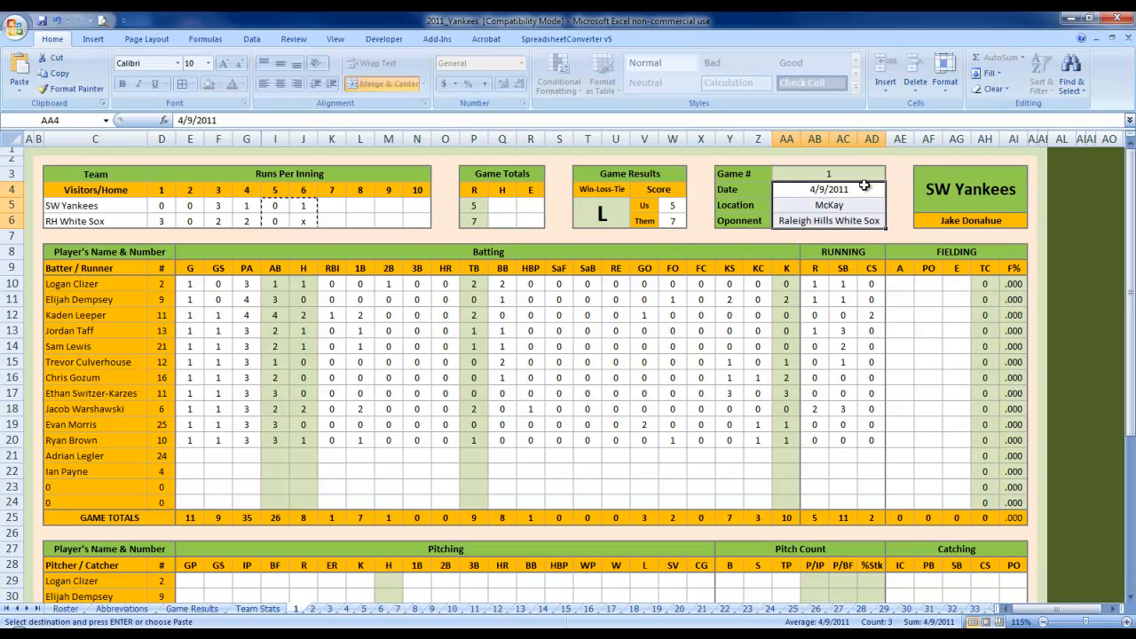